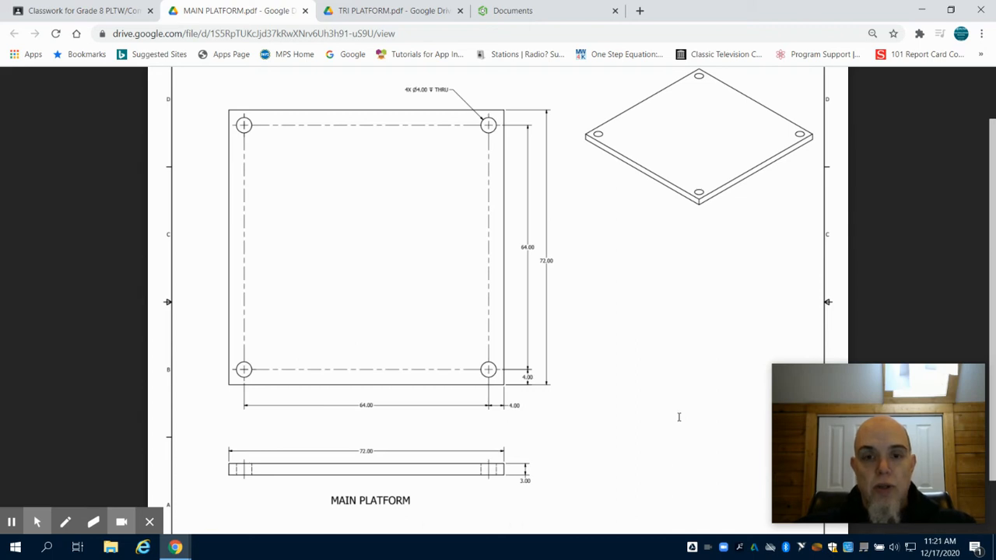
pyautogui.moveTo(641, 403)
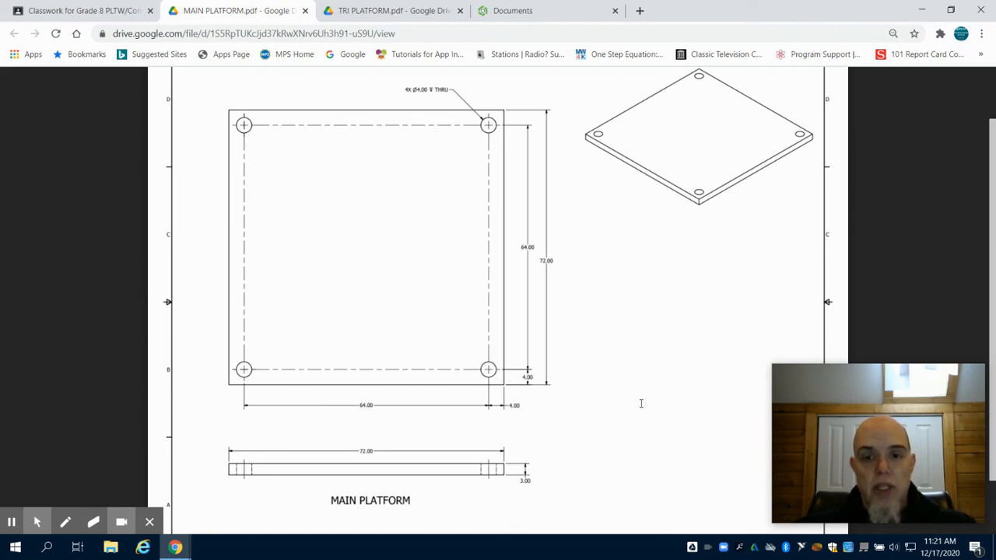
pyautogui.moveTo(641, 392)
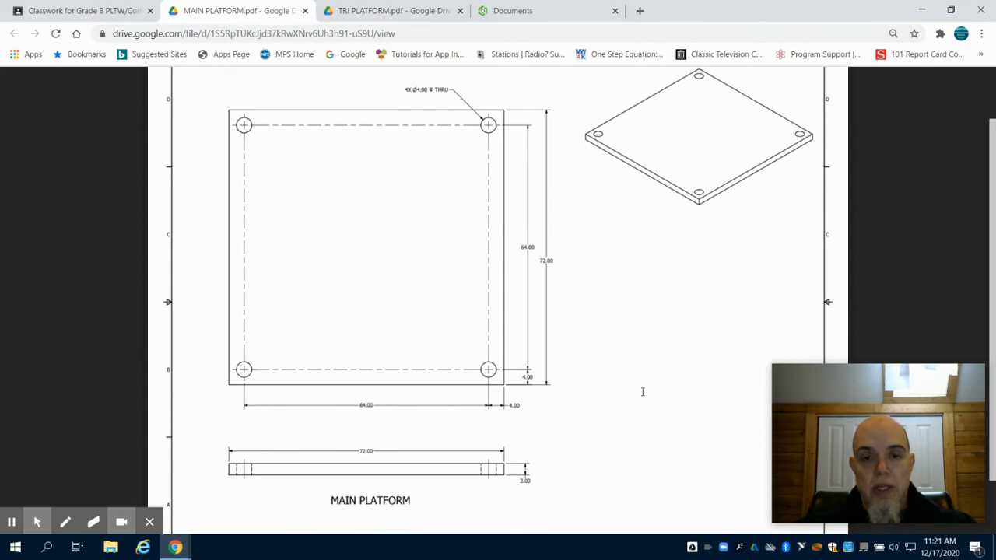
pyautogui.moveTo(604, 375)
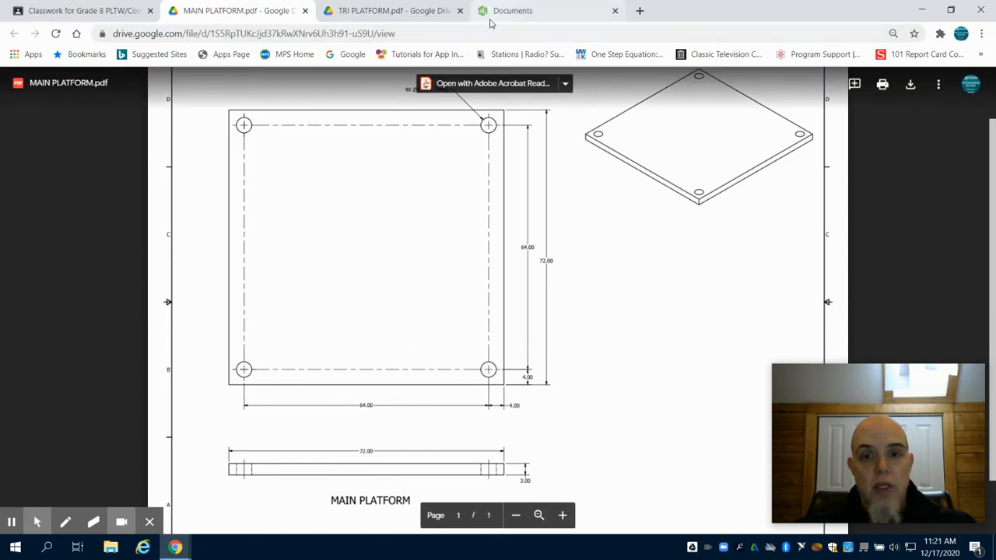
# Step: Create a new Onshape document named Main Platform and confirm it
pyautogui.click(514, 9)
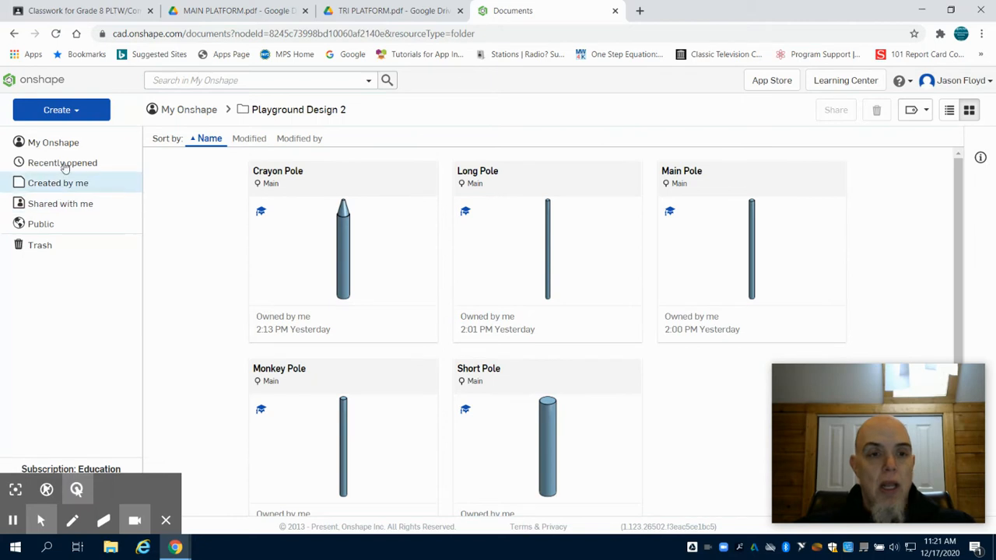
pyautogui.click(61, 109)
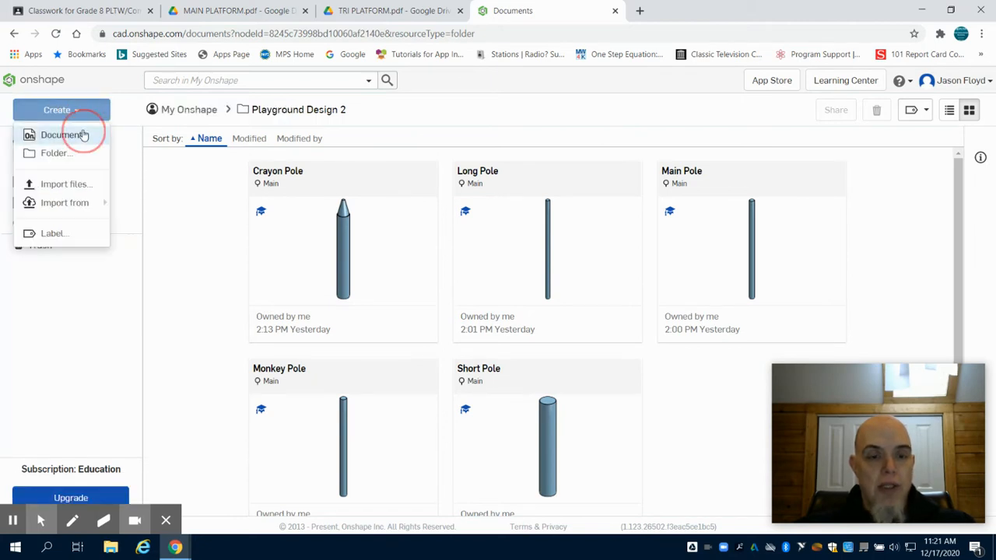
pyautogui.click(64, 134)
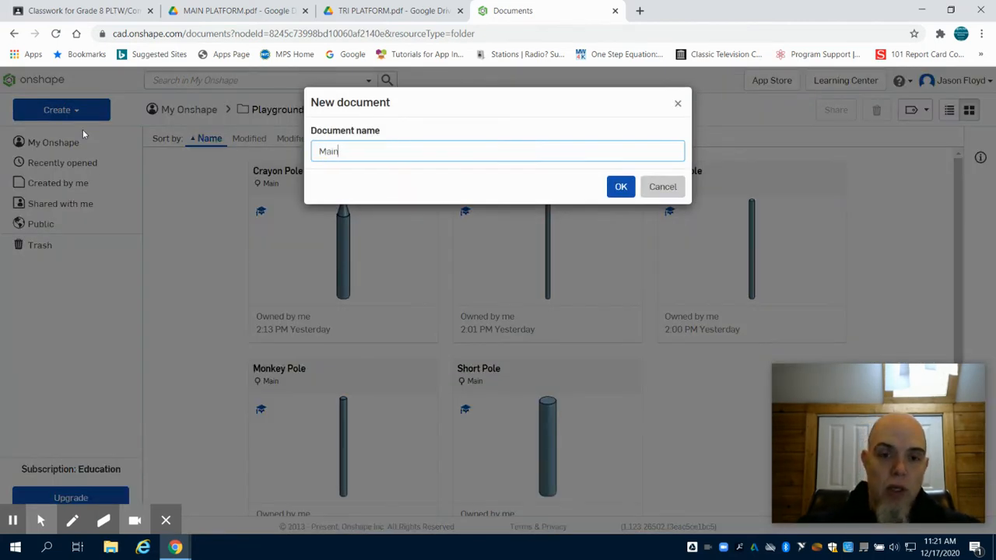
pyautogui.write('Plta')
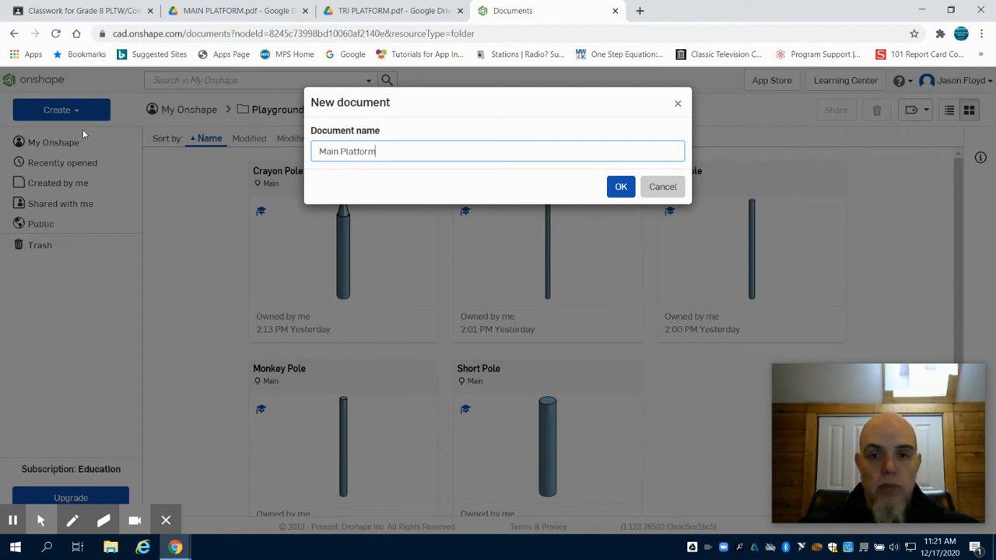
pyautogui.click(619, 186)
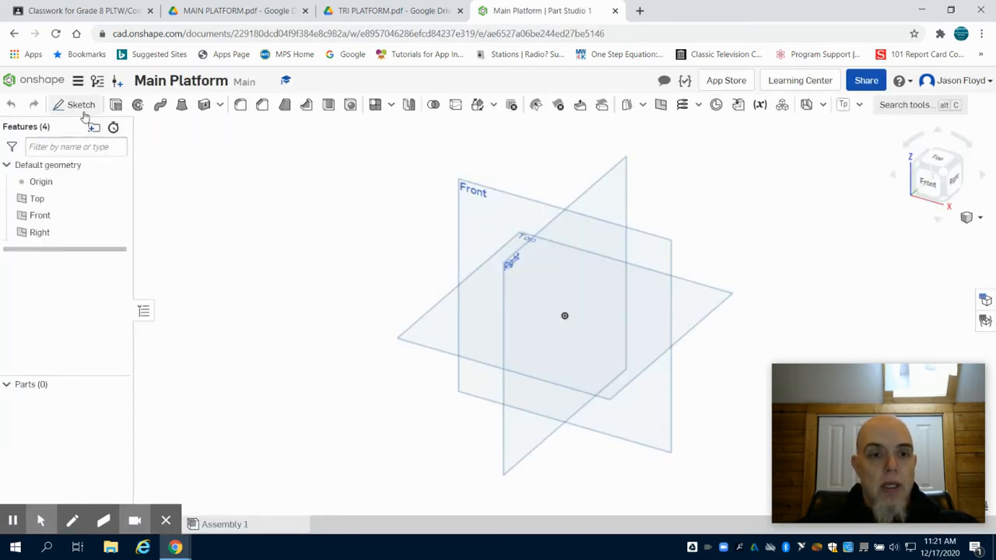
# Step: Start Sketch 1 on the Top plane and look straight down at it
pyautogui.click(81, 104)
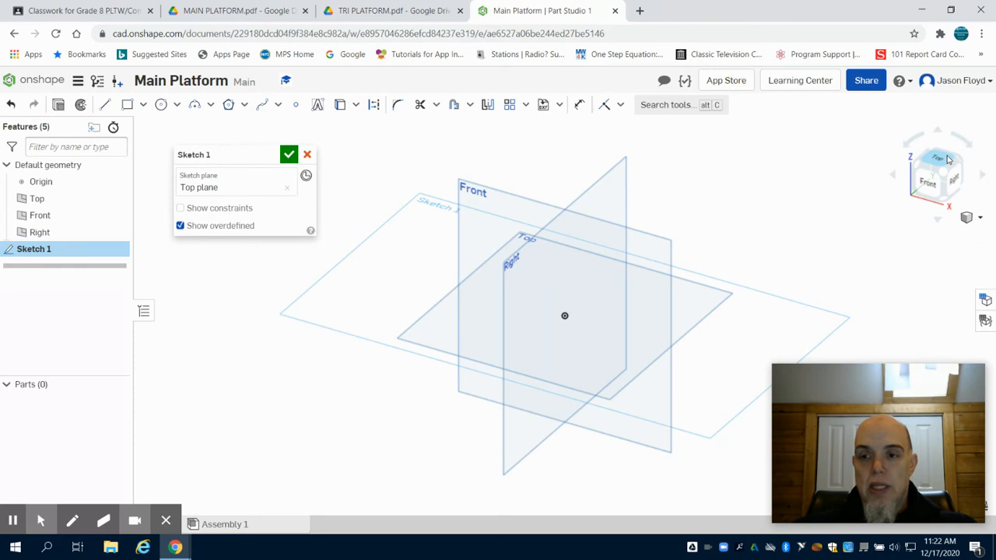
pyautogui.click(936, 157)
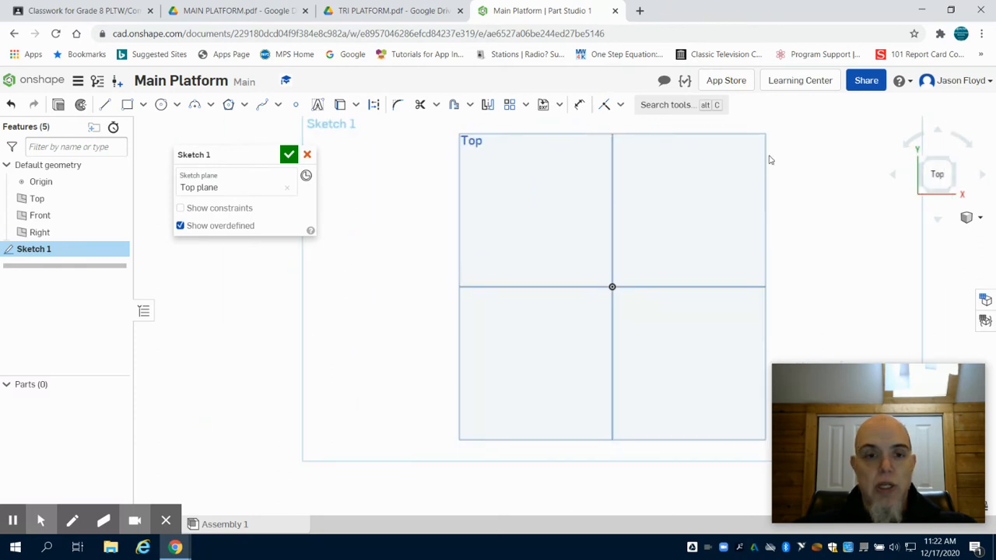
pyautogui.moveTo(127, 104)
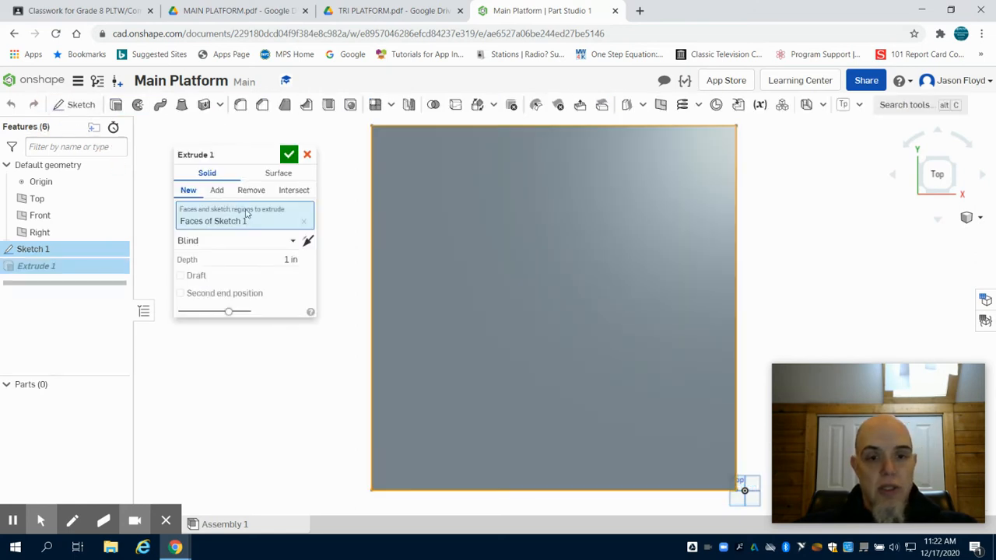
# Step: Finish Extrude 1 into a thin plate and start Sketch 2 on its top face
pyautogui.click(272, 258)
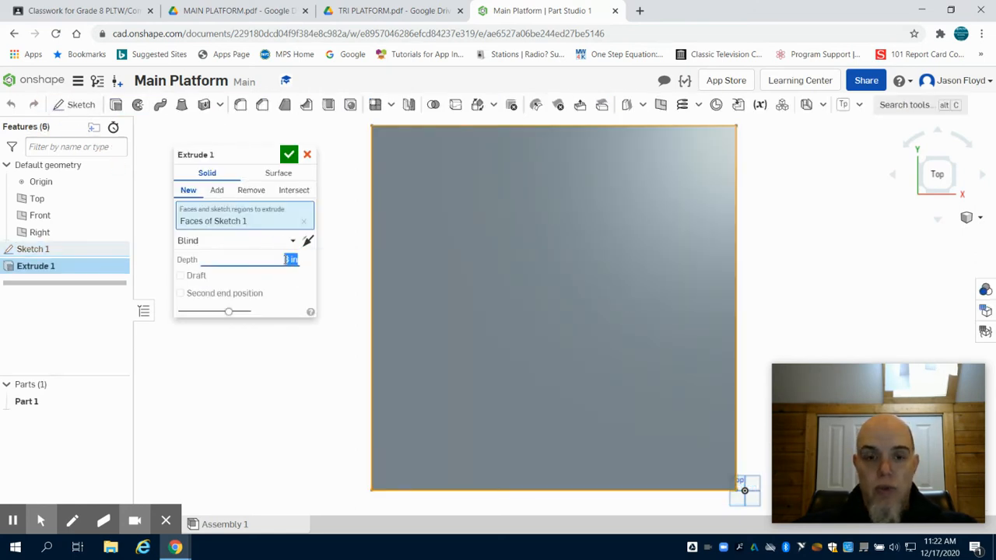
pyautogui.click(289, 154)
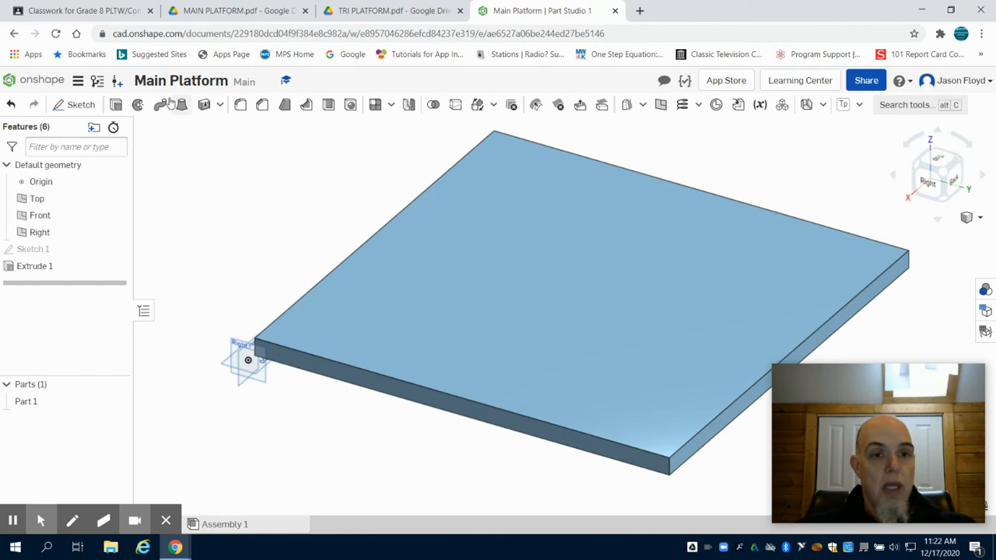
pyautogui.click(81, 104)
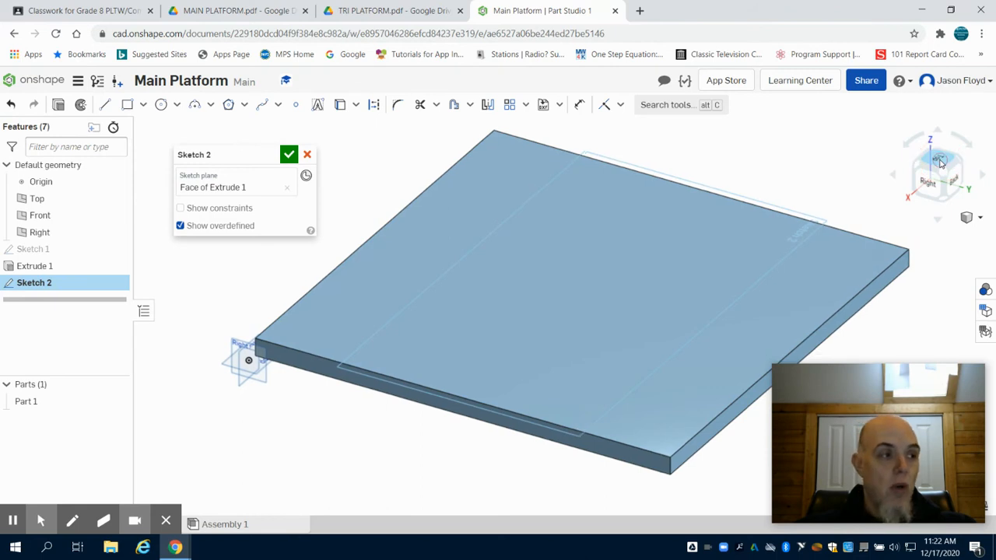
# Step: Draw Ø4 circles near the top-left, bottom-left and bottom-right corners of the slab
pyautogui.click(936, 174)
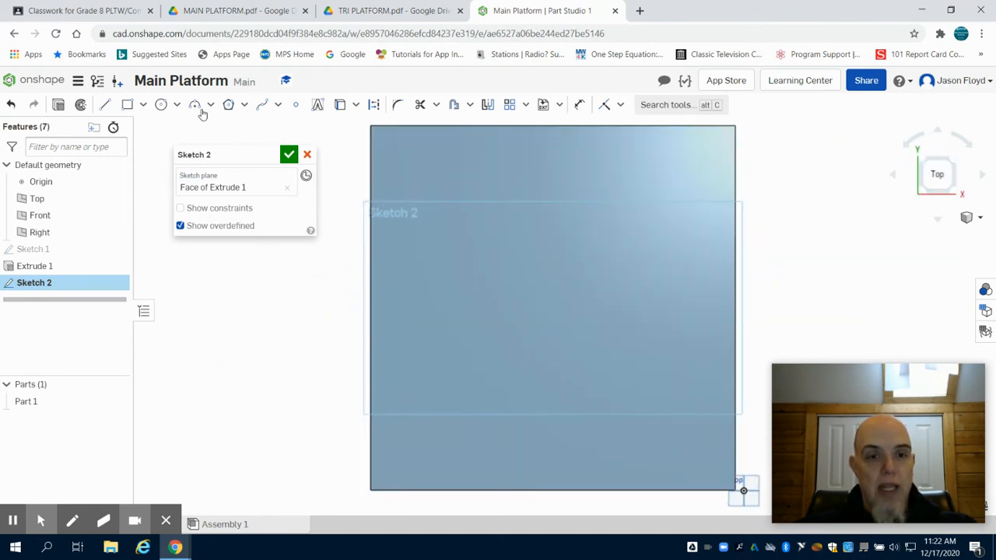
pyautogui.click(162, 105)
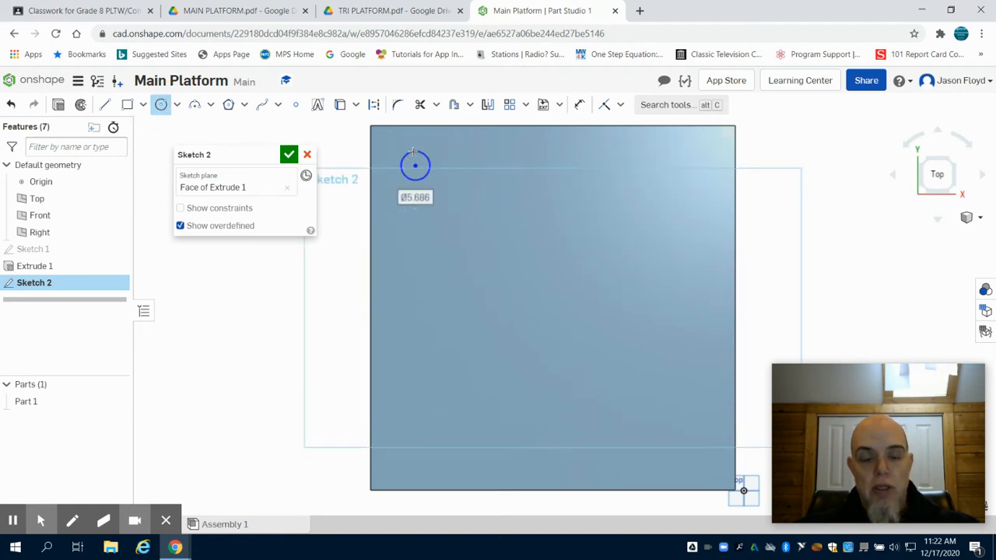
pyautogui.click(413, 164)
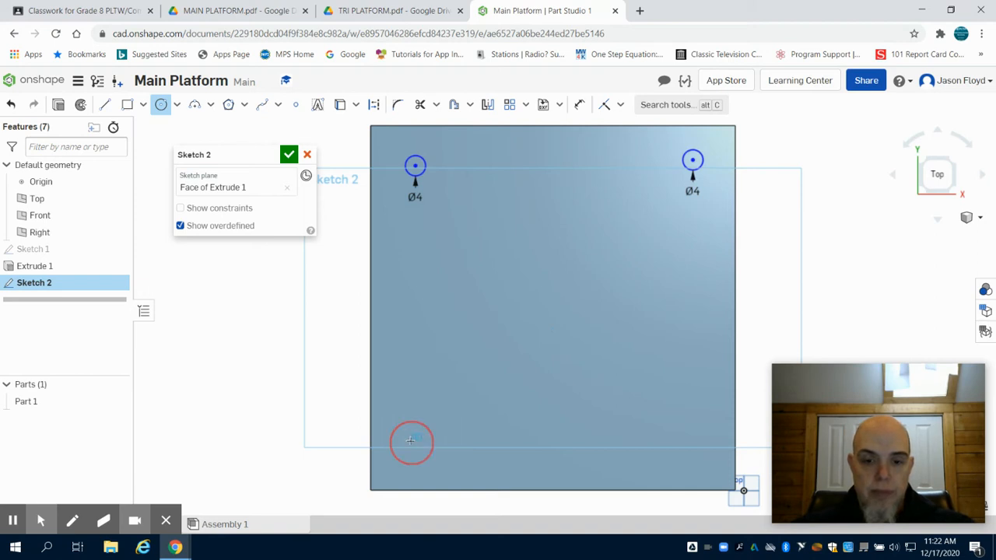
pyautogui.click(411, 442)
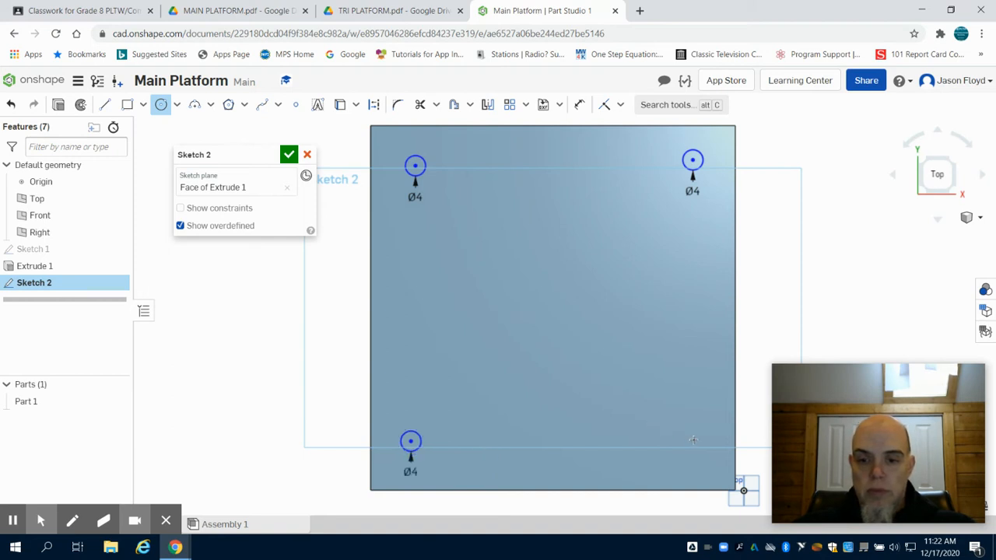
pyautogui.click(692, 439)
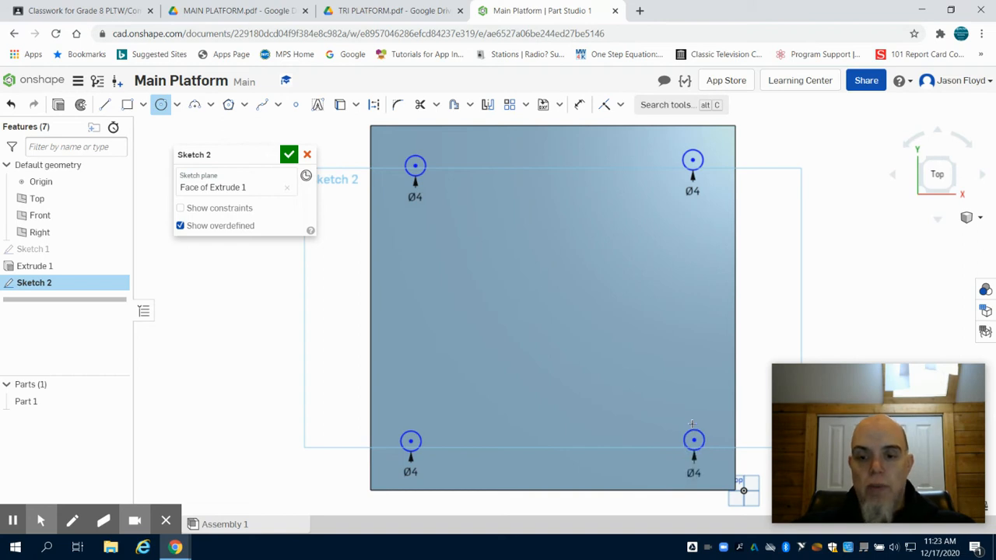
pyautogui.moveTo(585, 143)
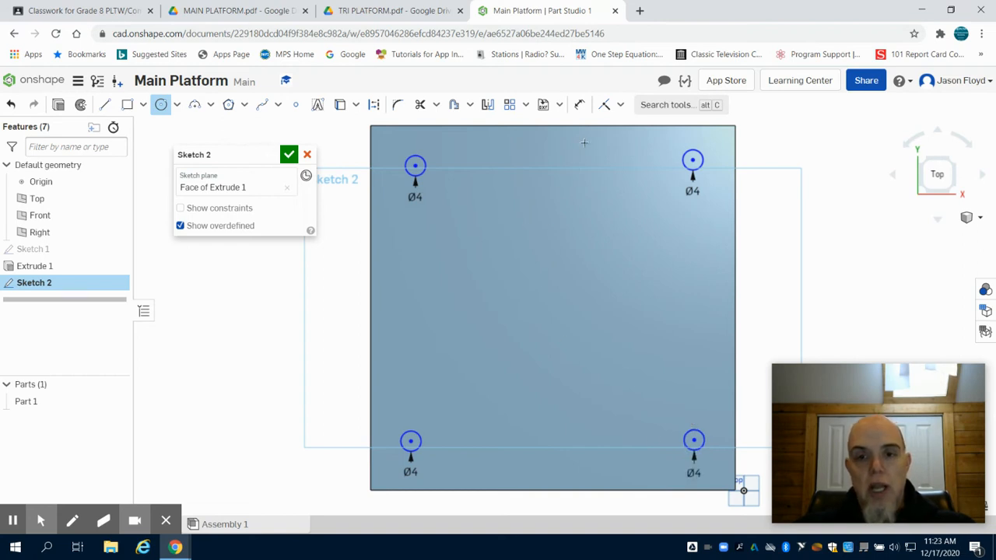
pyautogui.moveTo(579, 102)
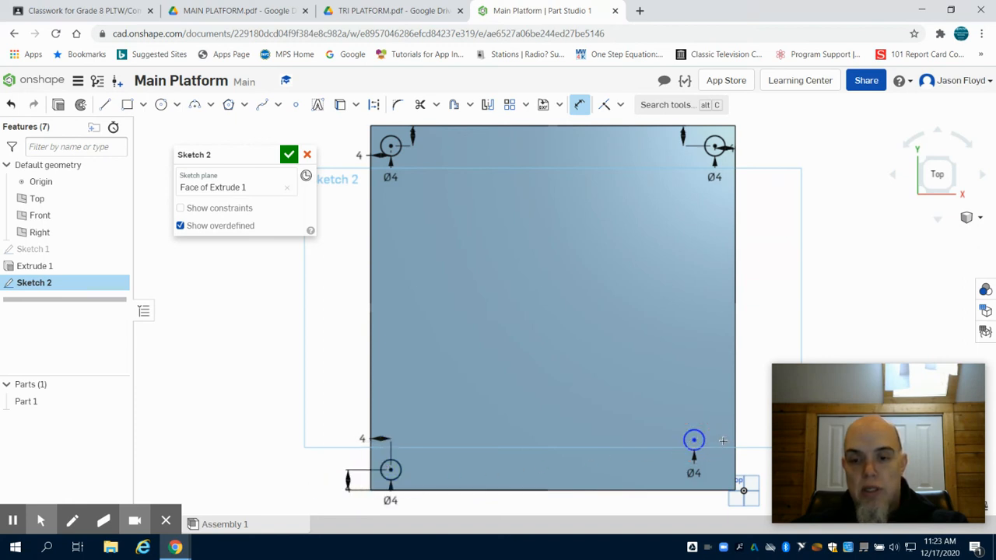
# Step: Dimension the bottom-right circle 4 from the adjacent slab edge
pyautogui.click(693, 440)
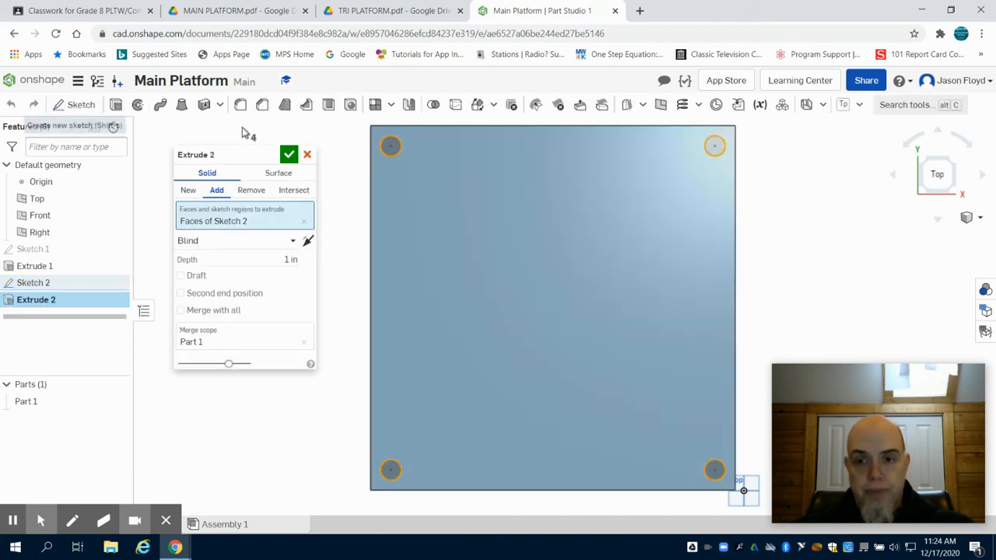
pyautogui.moveTo(951, 163)
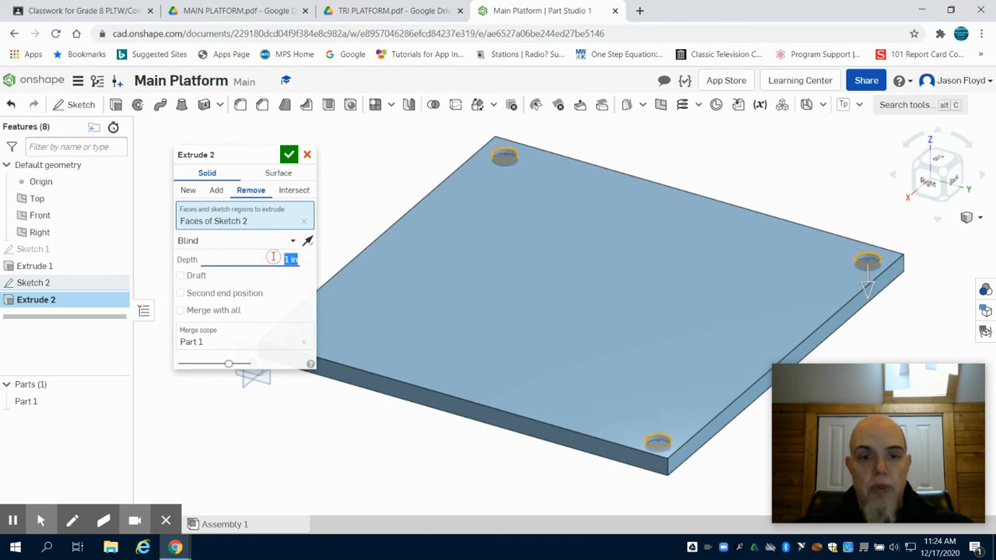
# Step: Cut the four holes with Extrude 2 at depth 3 and view the platform from above
pyautogui.write('3')
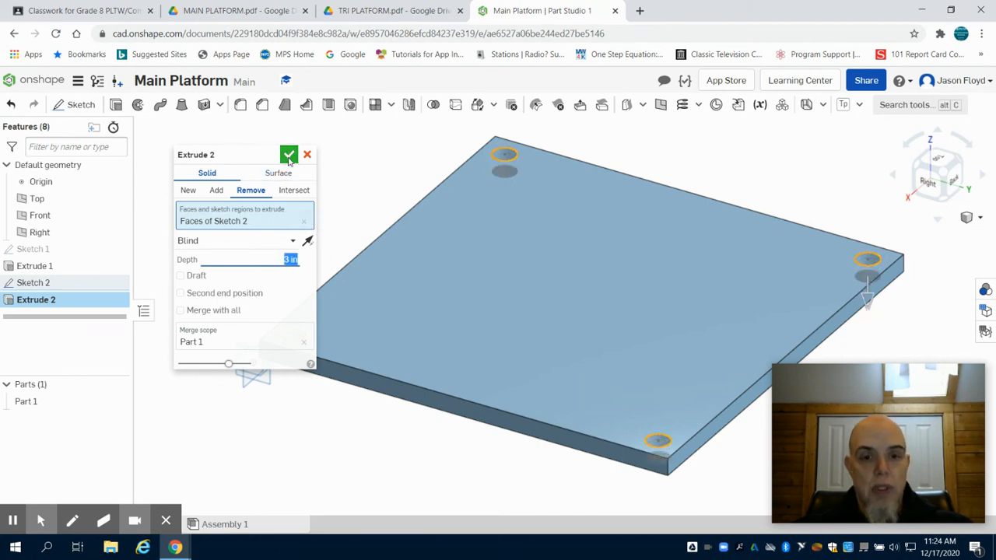
pyautogui.click(289, 154)
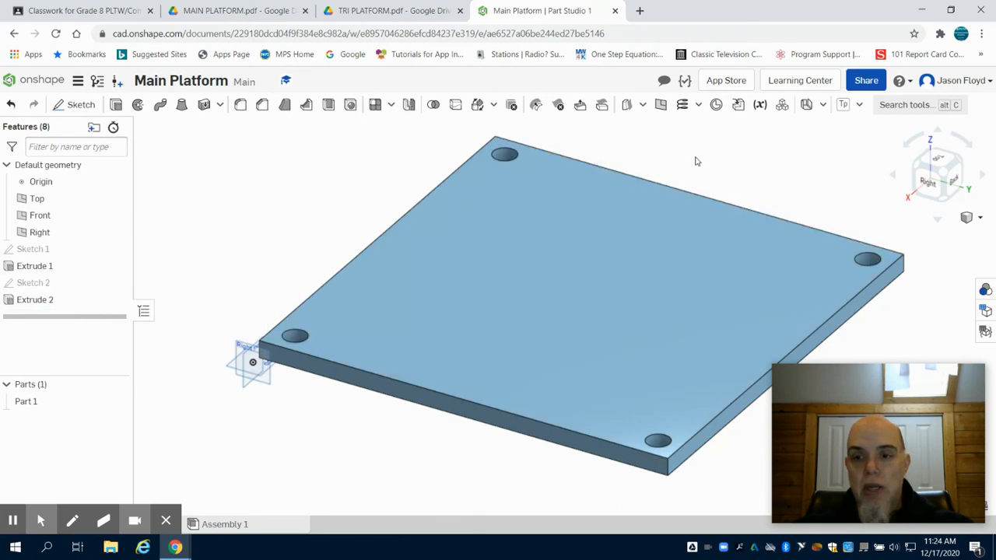
pyautogui.click(936, 174)
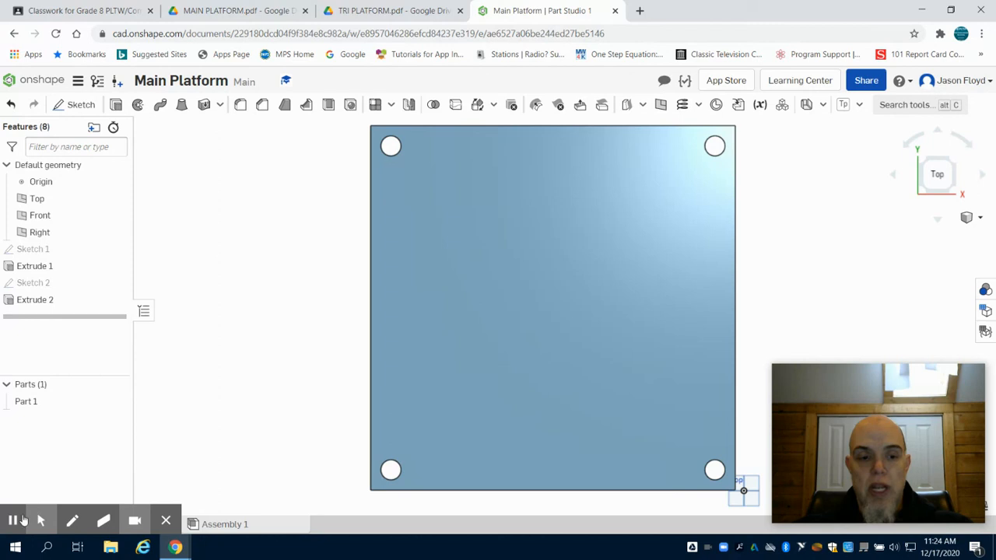
# Step: Begin renaming Part 1 from its context menu in the Parts list
pyautogui.click(25, 402)
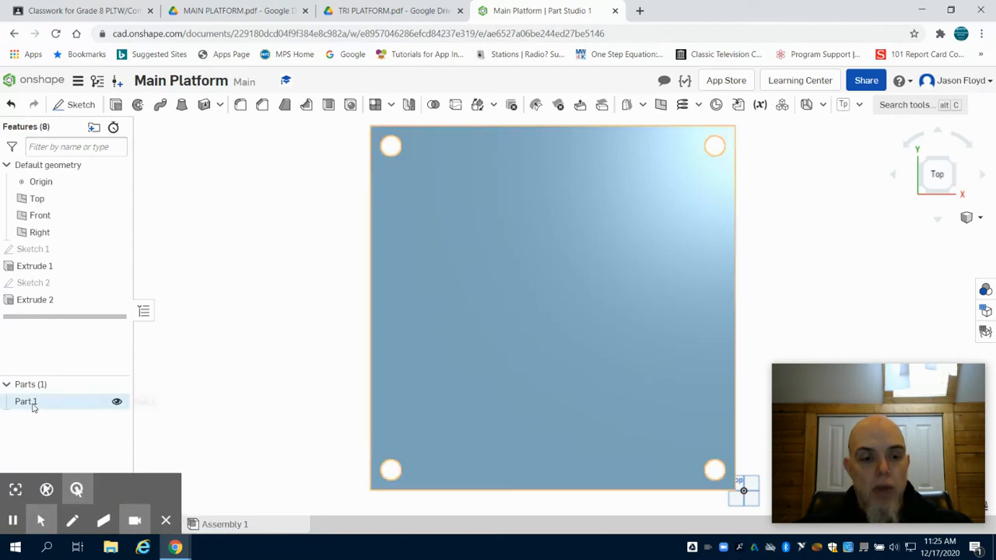
pyautogui.rightClick(25, 402)
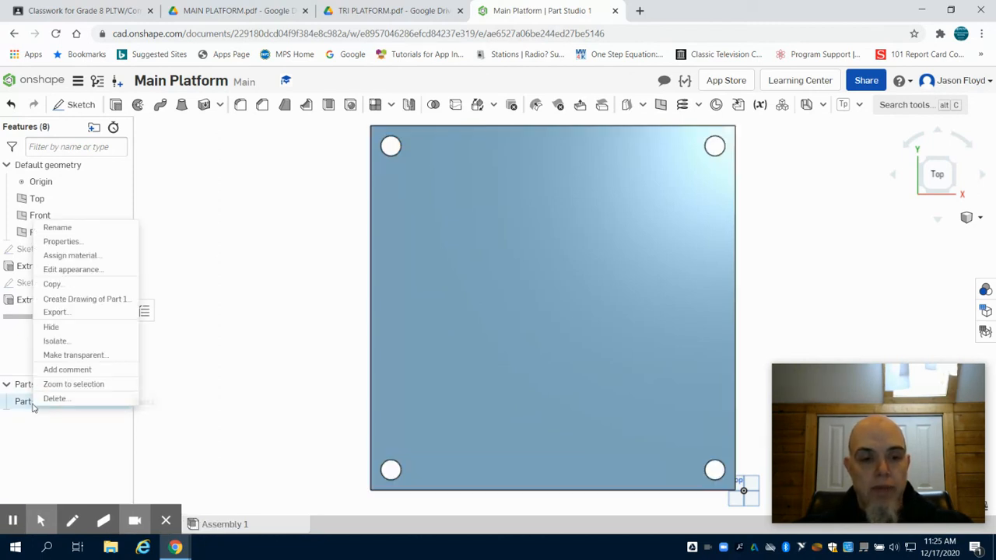
pyautogui.moveTo(57, 227)
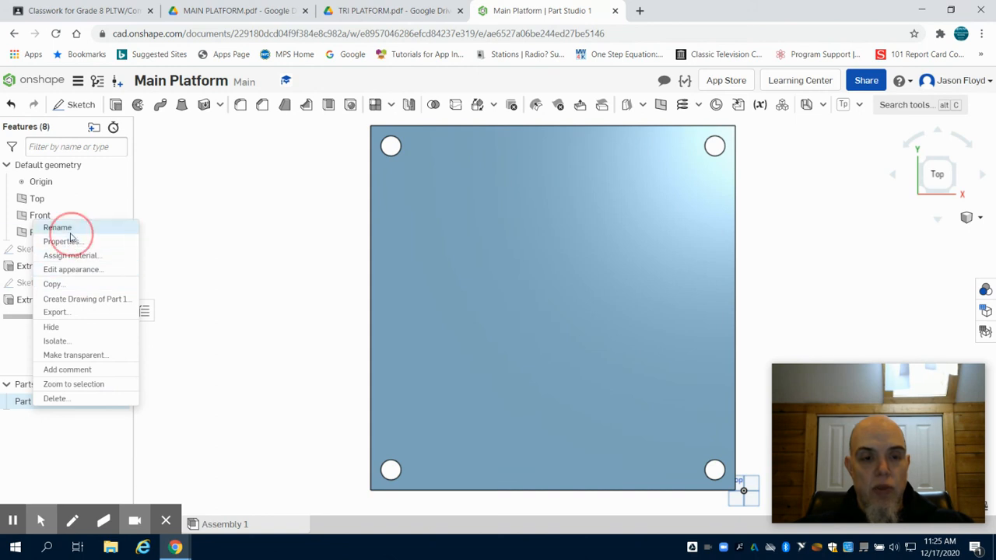
pyautogui.click(58, 227)
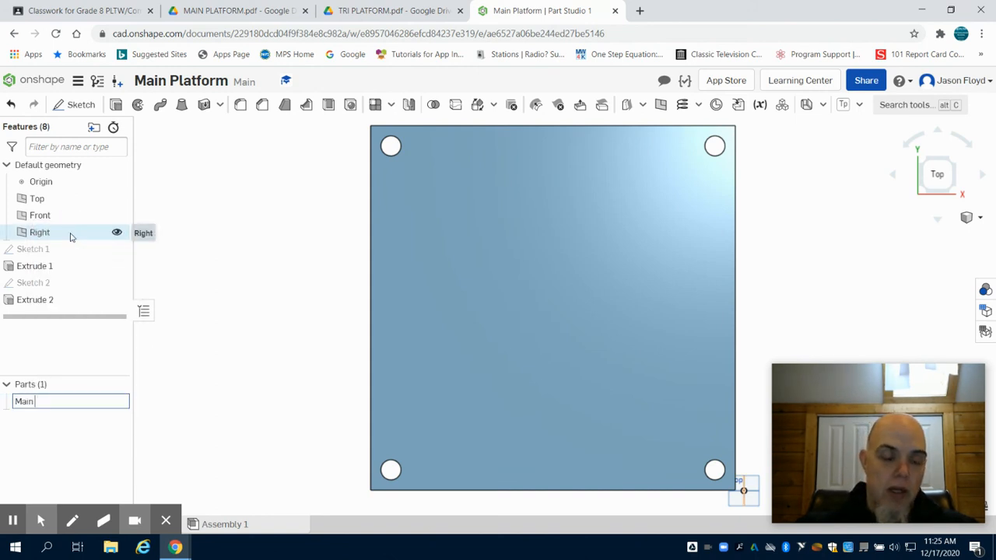